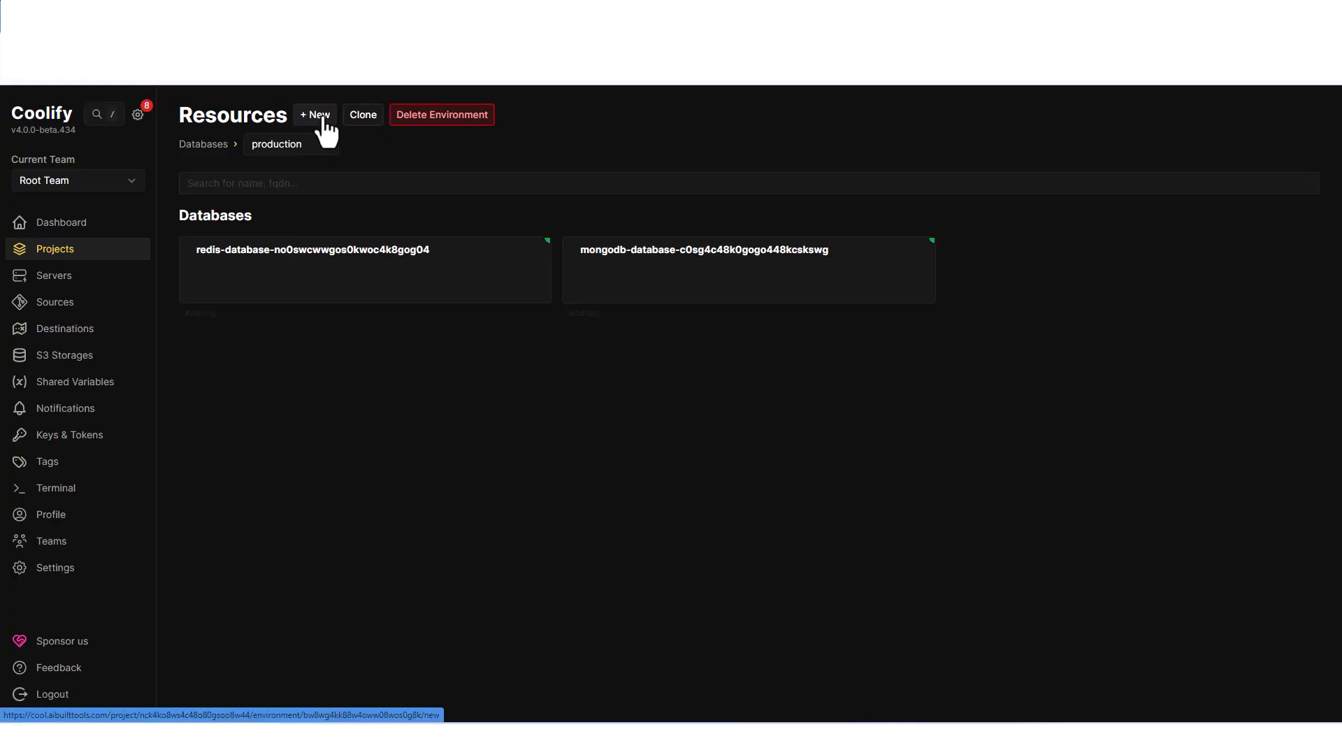
# Step: Begin a new resource and search the catalogue for "redis"
pyautogui.click(314, 114)
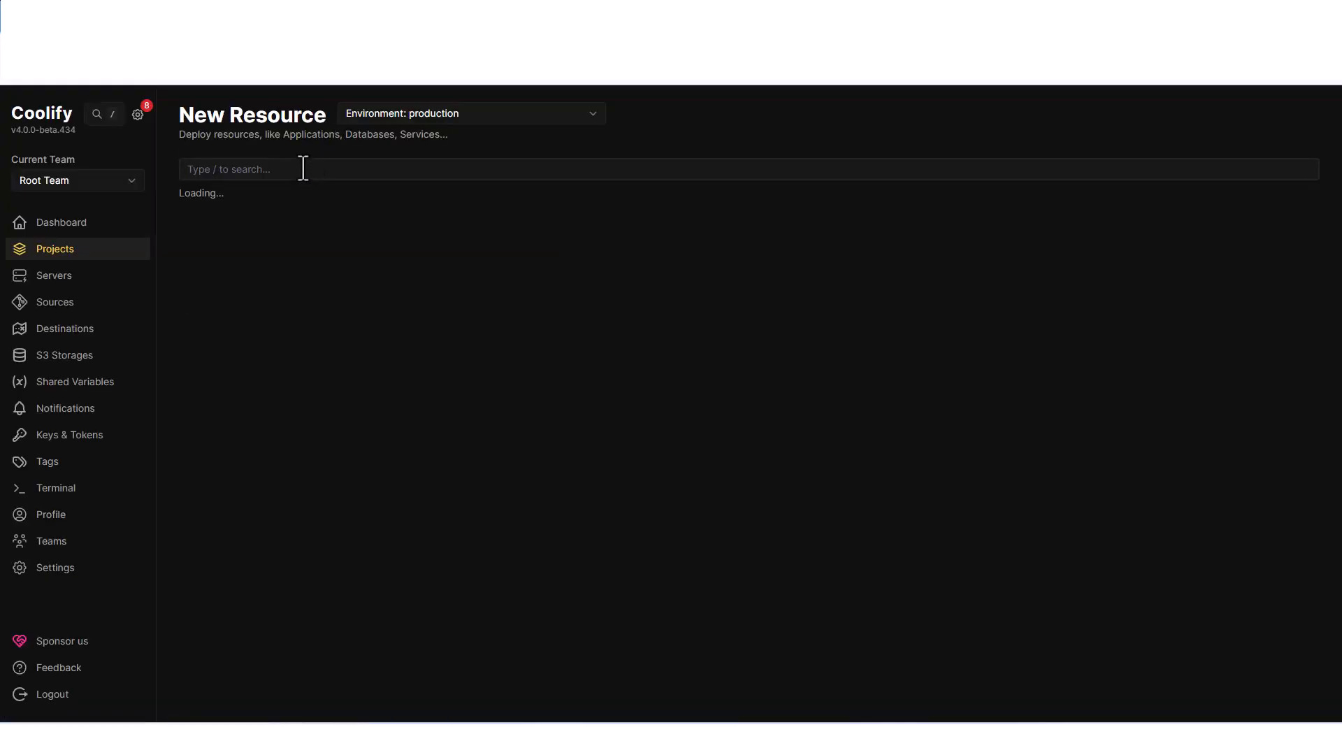
pyautogui.write('redis')
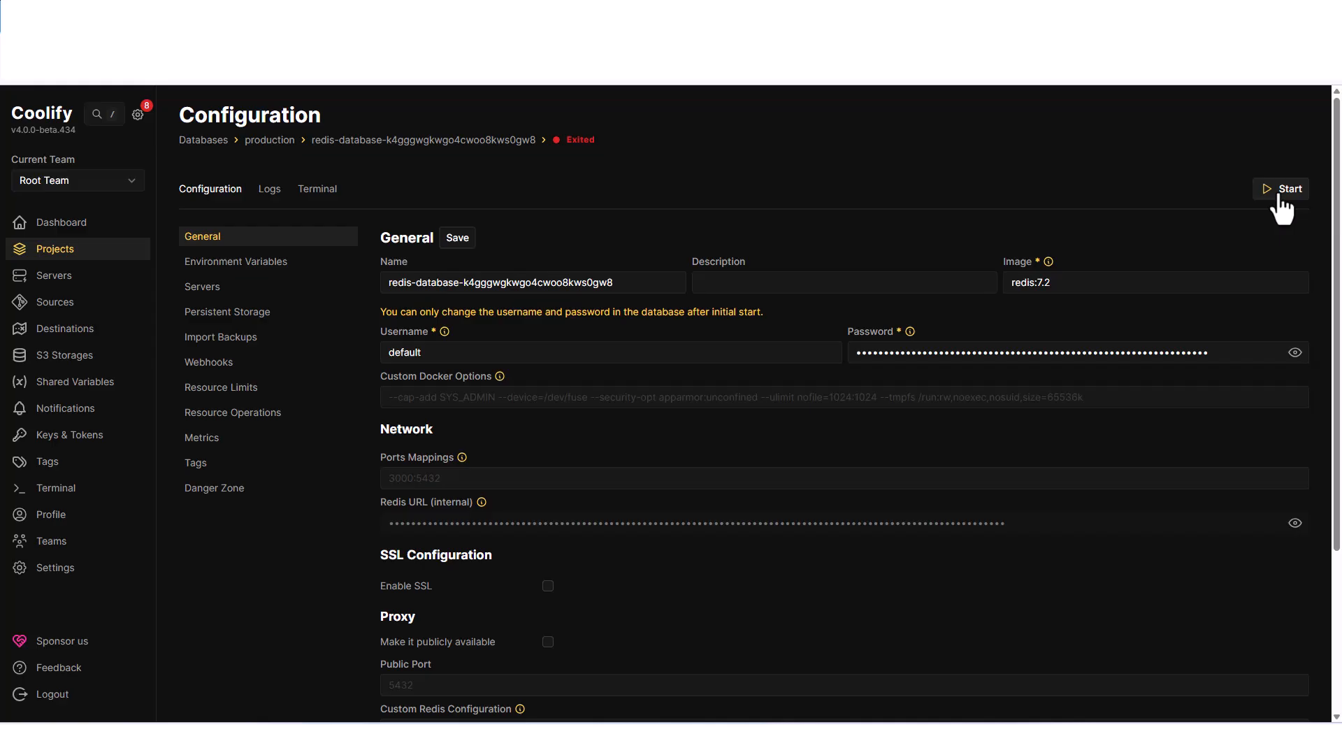
pyautogui.moveTo(1285, 332)
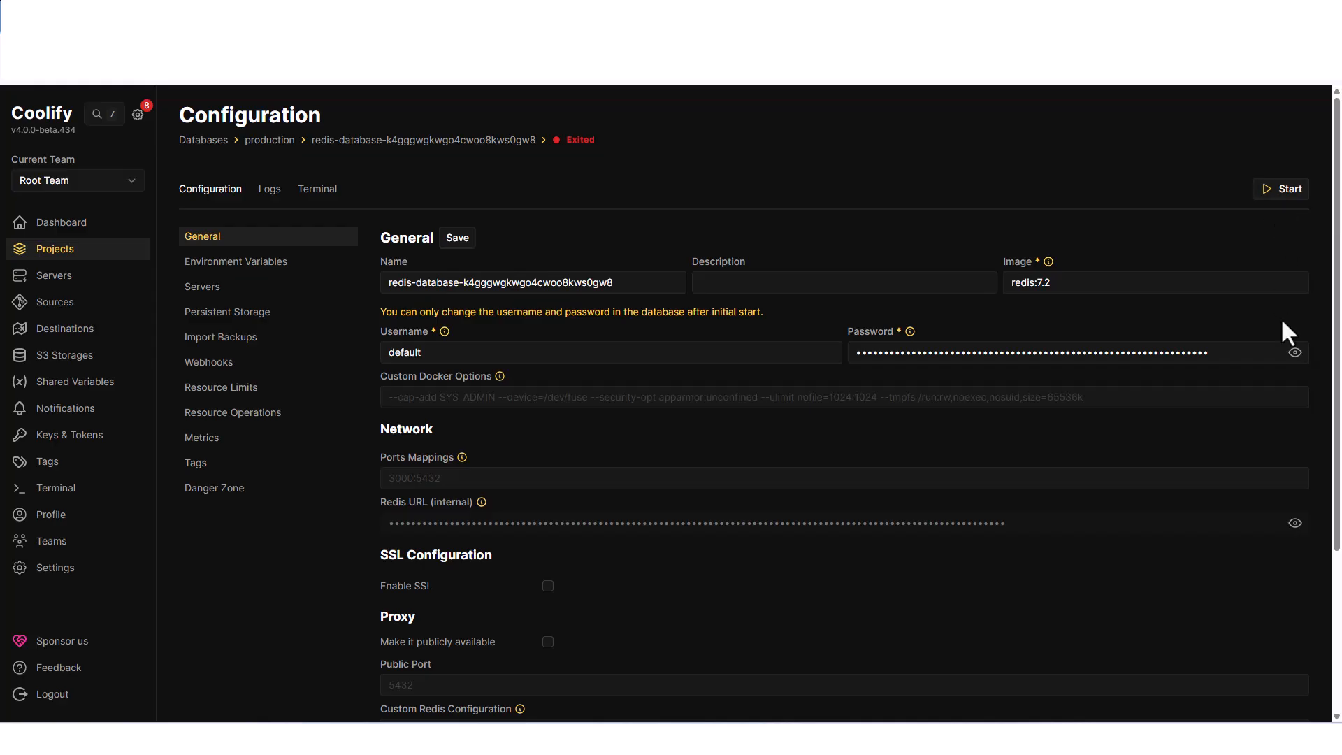
pyautogui.moveTo(524, 317)
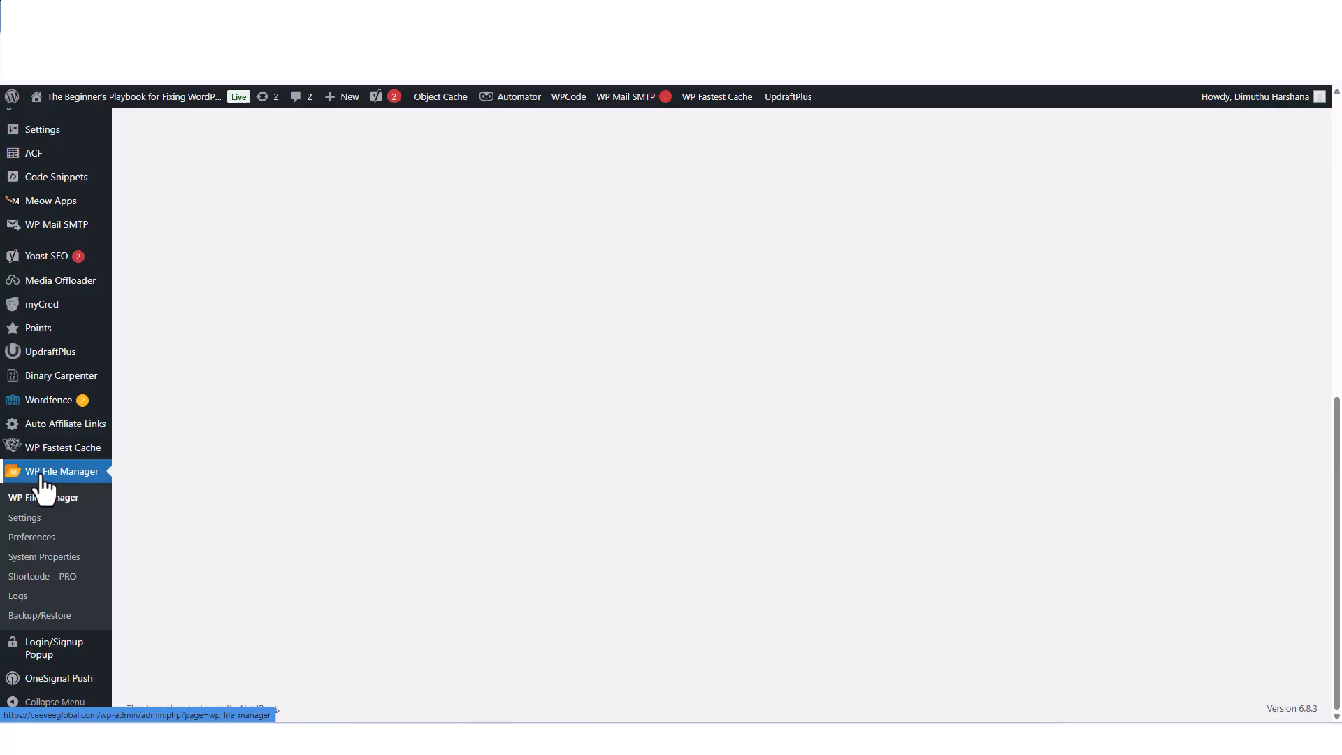
# Step: Open WP File Manager to reach the site's root files and wp-config.php
pyautogui.click(55, 471)
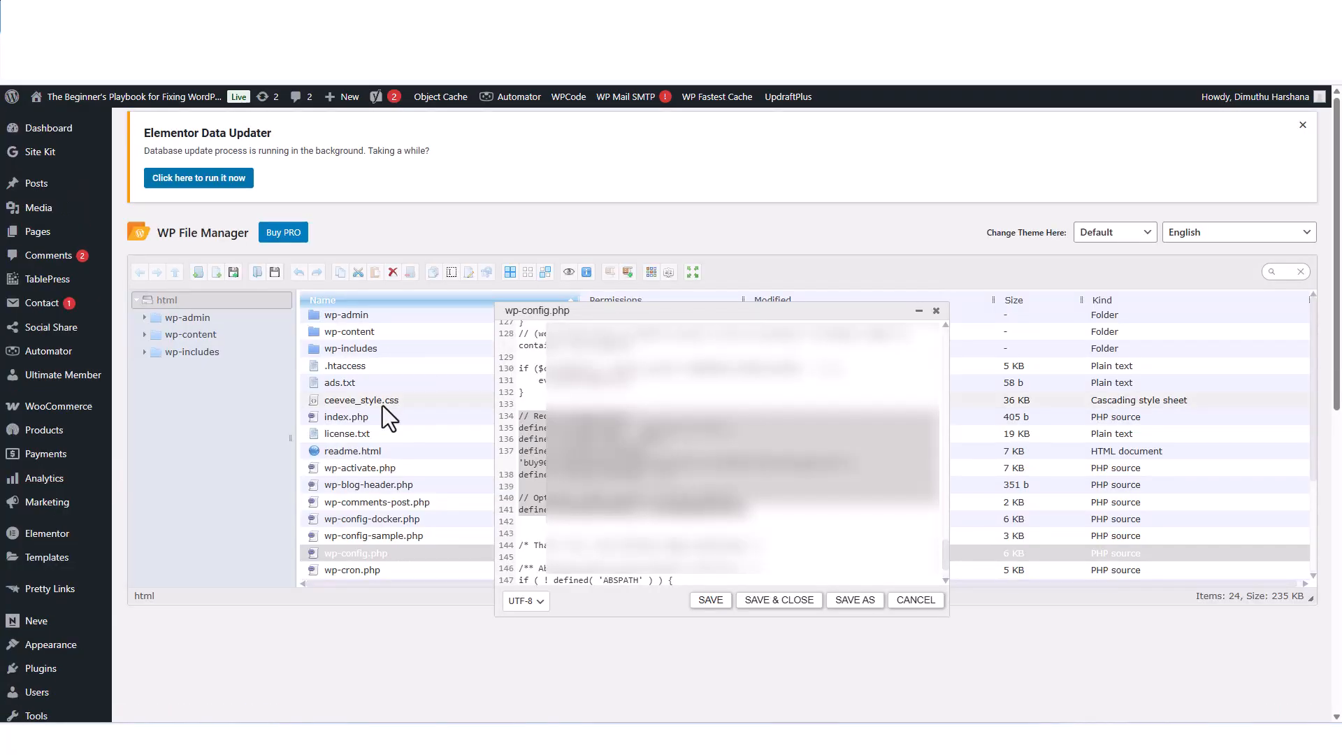
pyautogui.moveTo(369, 570)
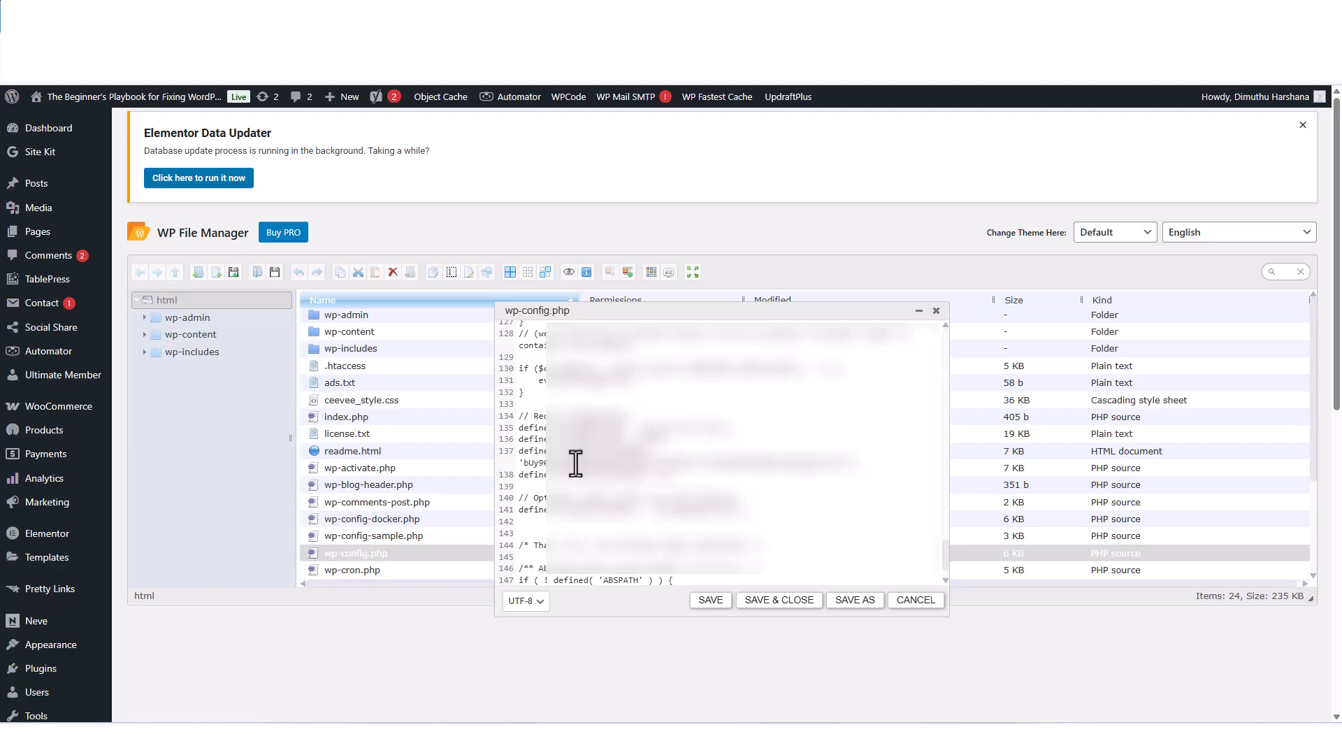
pyautogui.moveTo(680, 496)
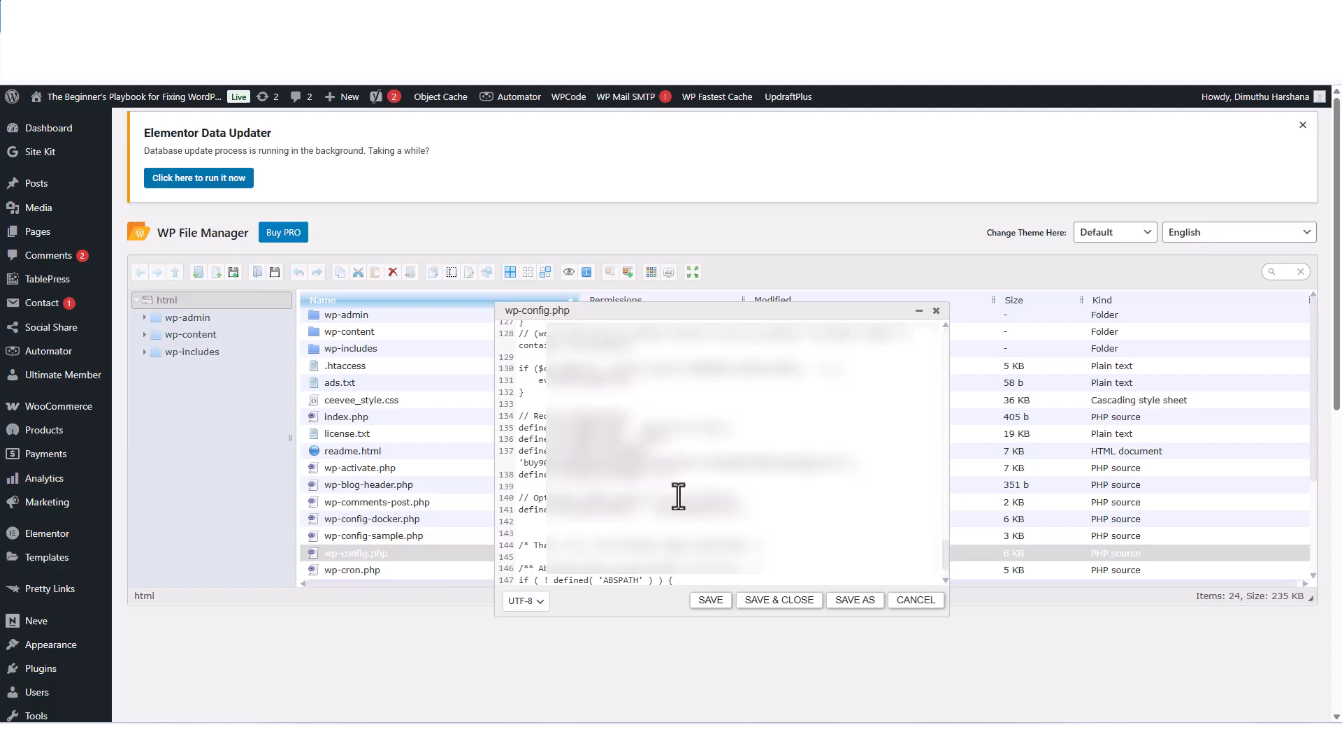
pyautogui.moveTo(581, 527)
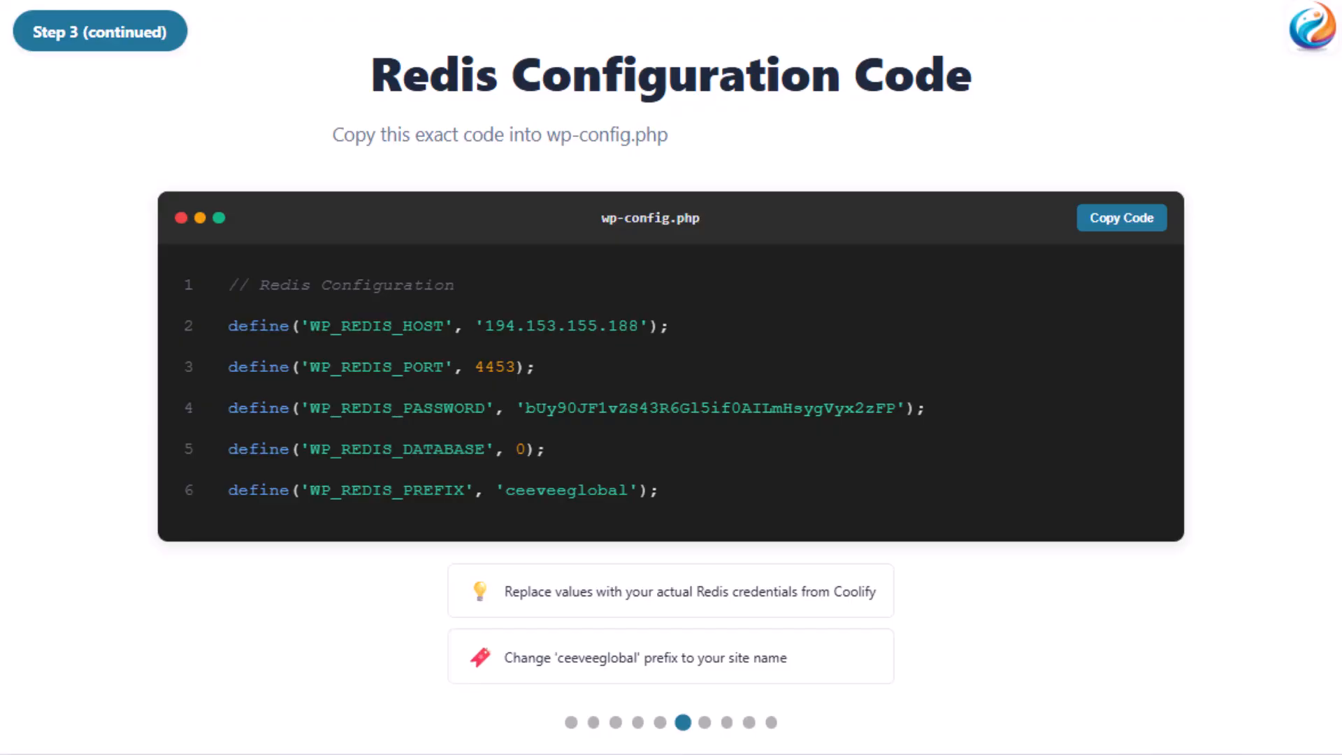
pyautogui.moveTo(535, 432)
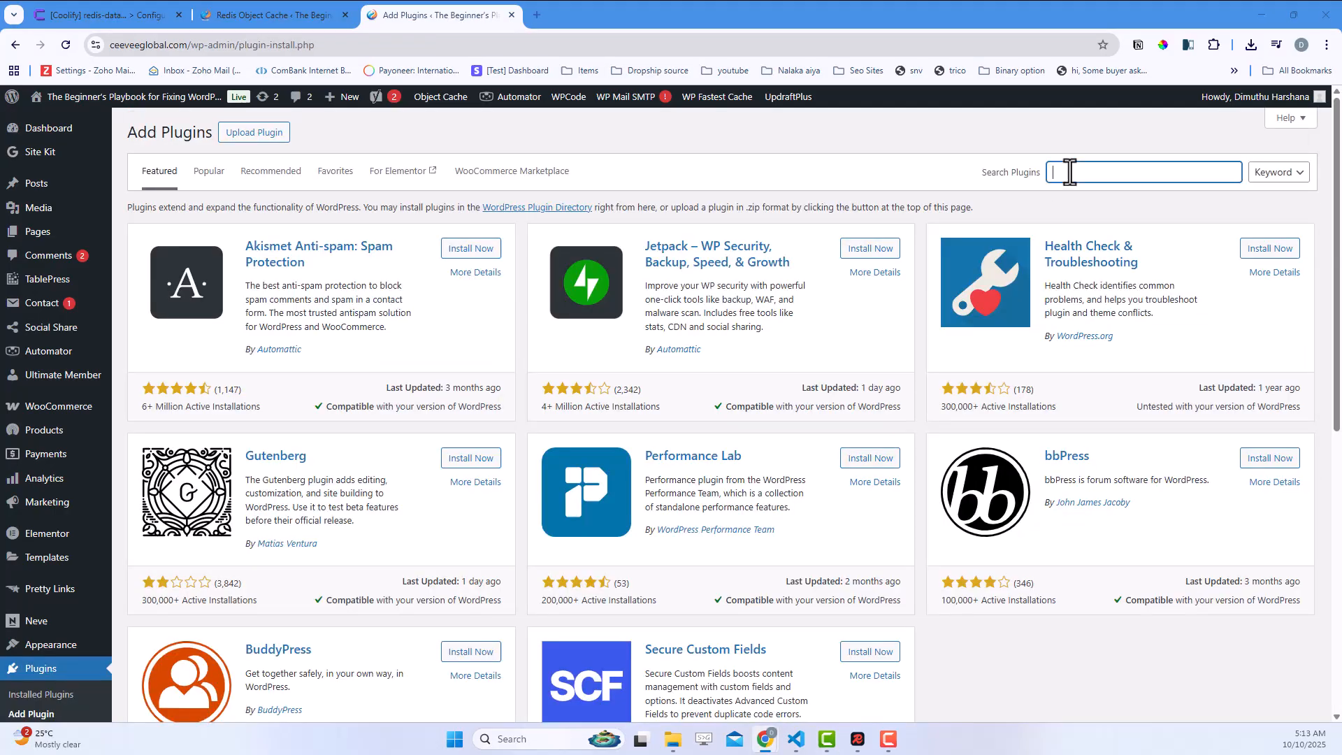
# Step: Search the plugin directory for "redis object" to locate Redis Object Cache
pyautogui.write('redi object')
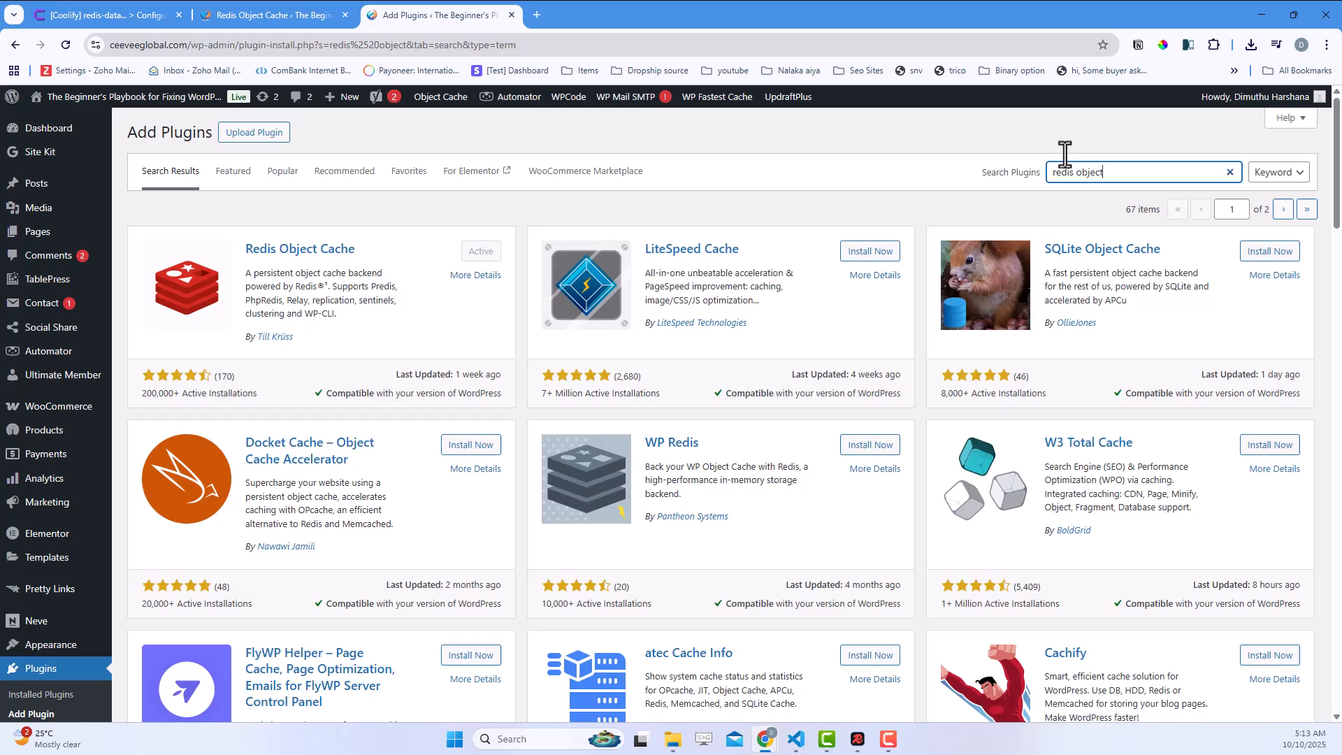
pyautogui.moveTo(454, 417)
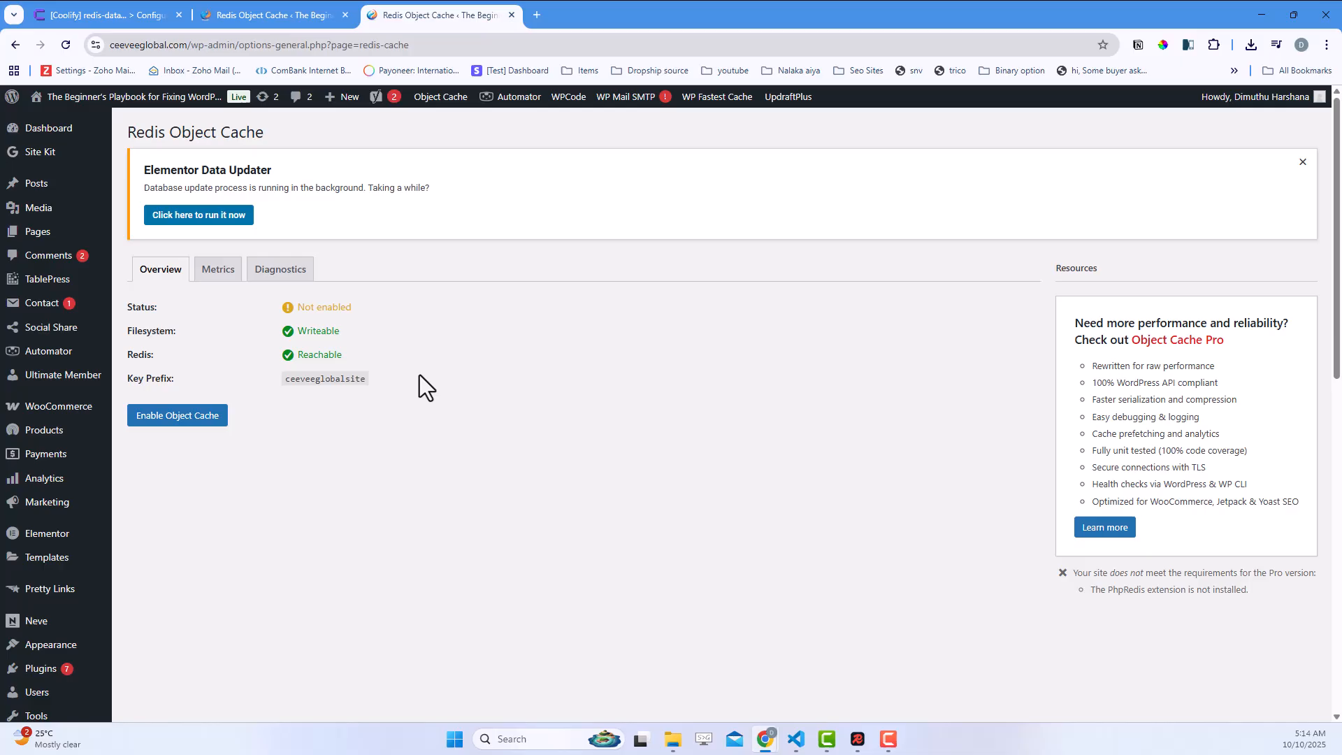
# Step: Enable the Redis object cache so it reads Connected, then check its Metrics
pyautogui.click(178, 415)
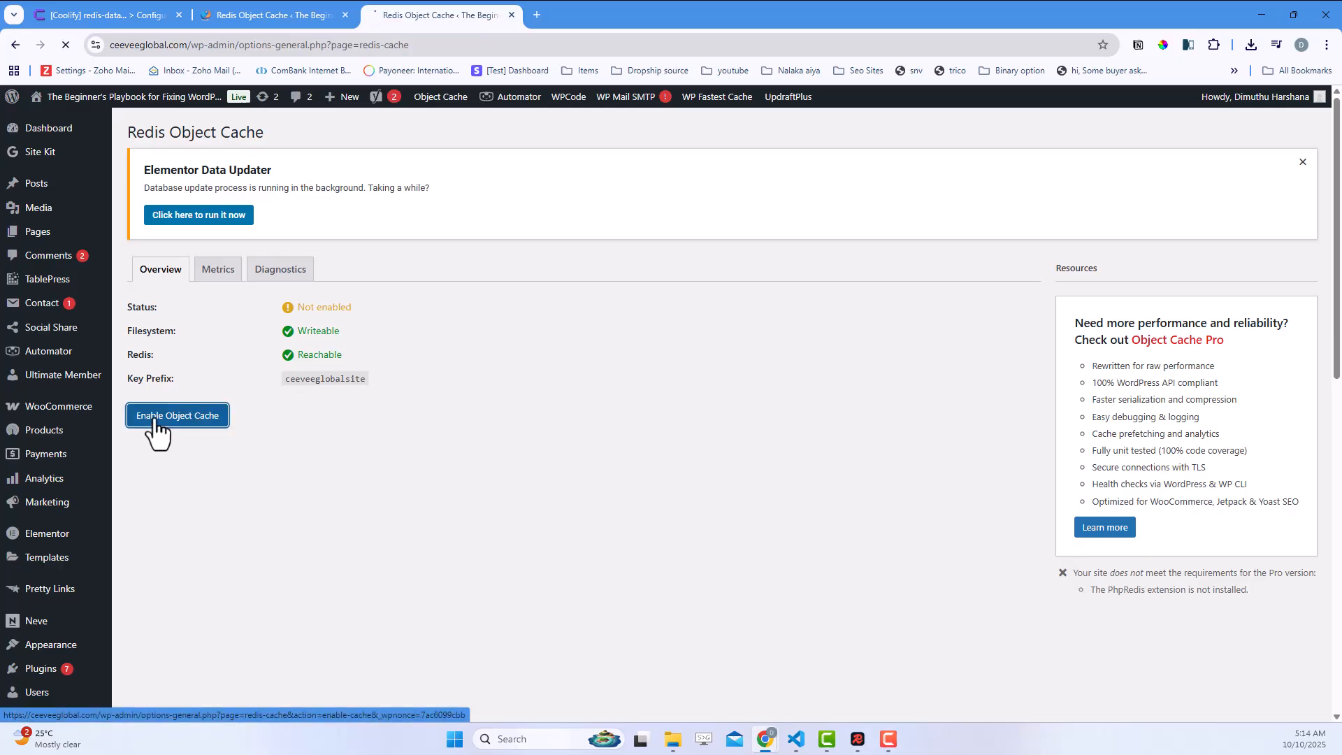
pyautogui.click(177, 415)
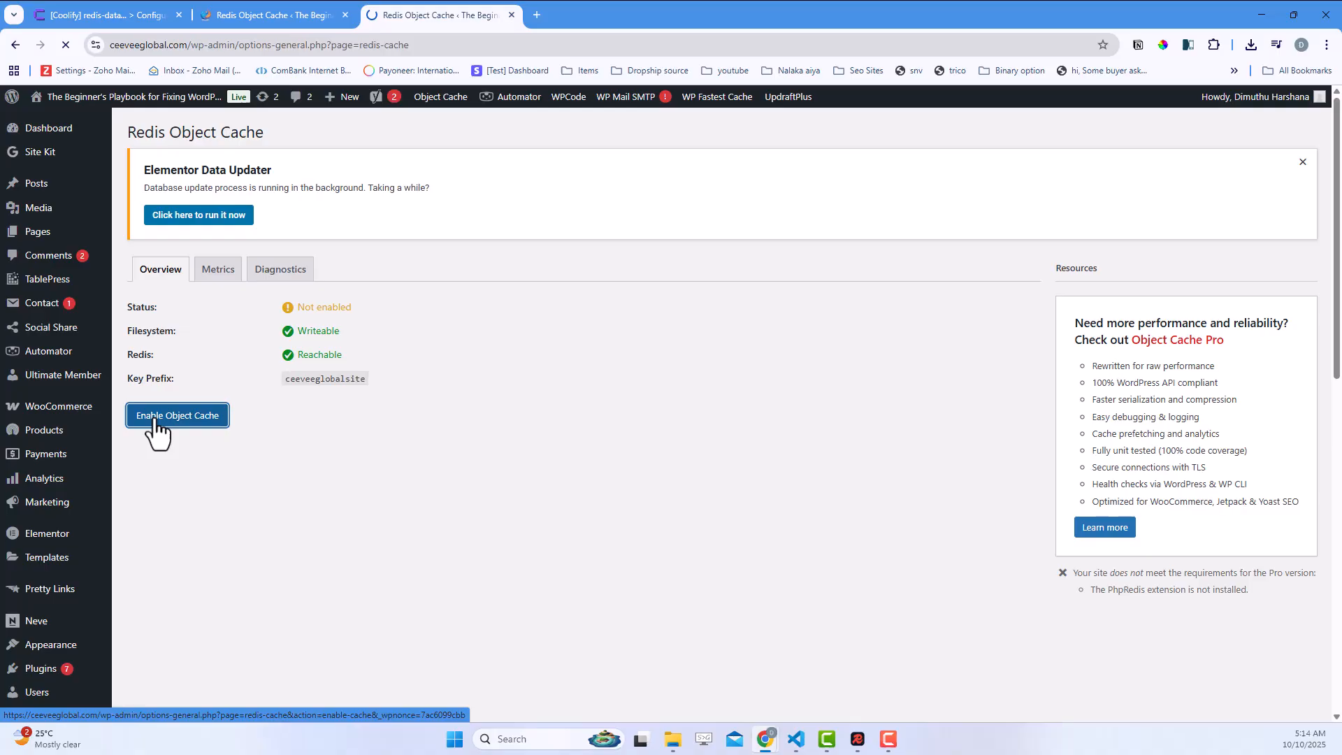
pyautogui.click(177, 415)
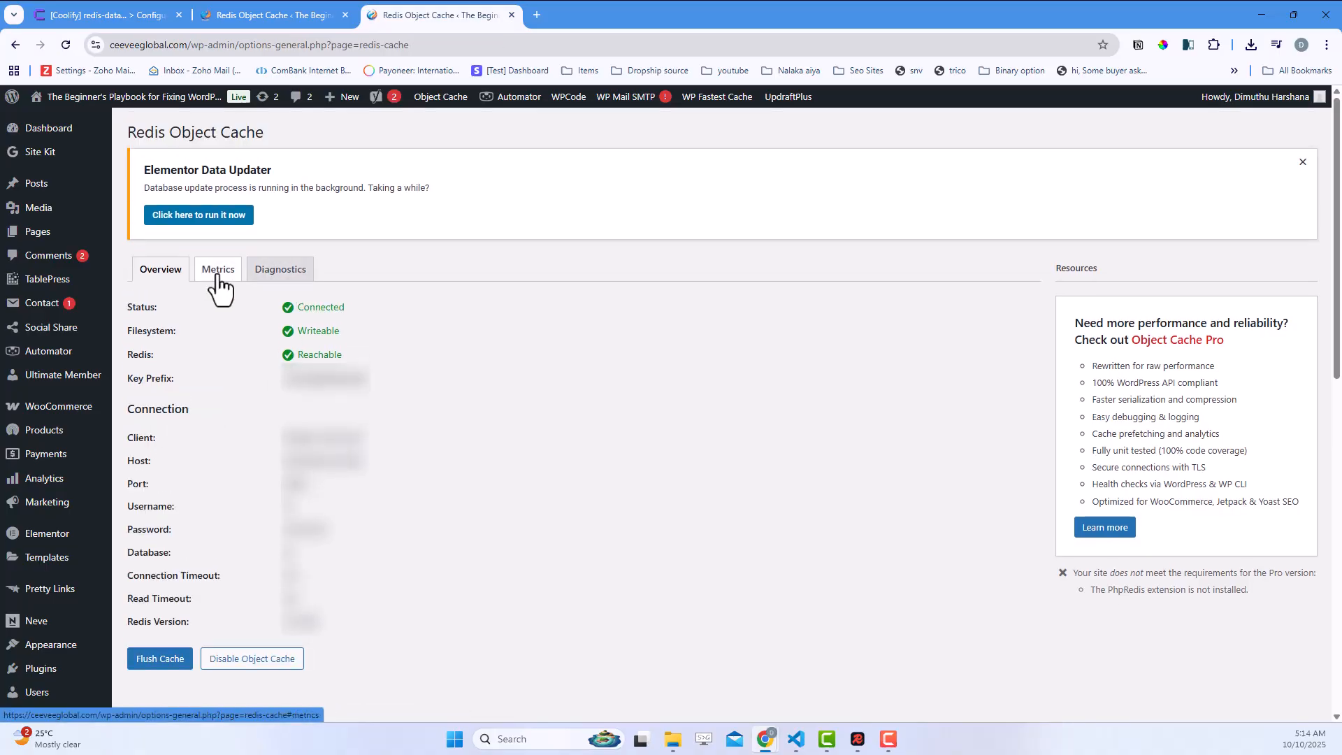
pyautogui.click(160, 269)
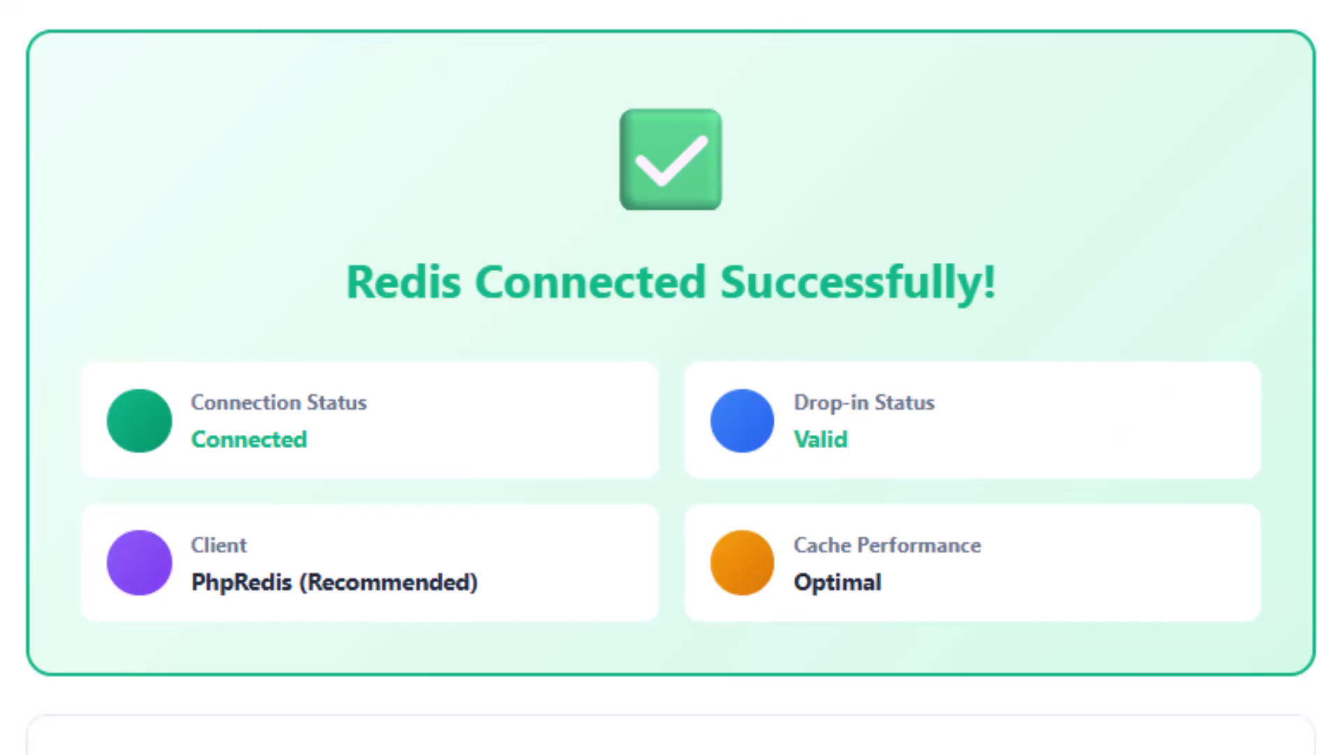
pyautogui.scroll(-3)
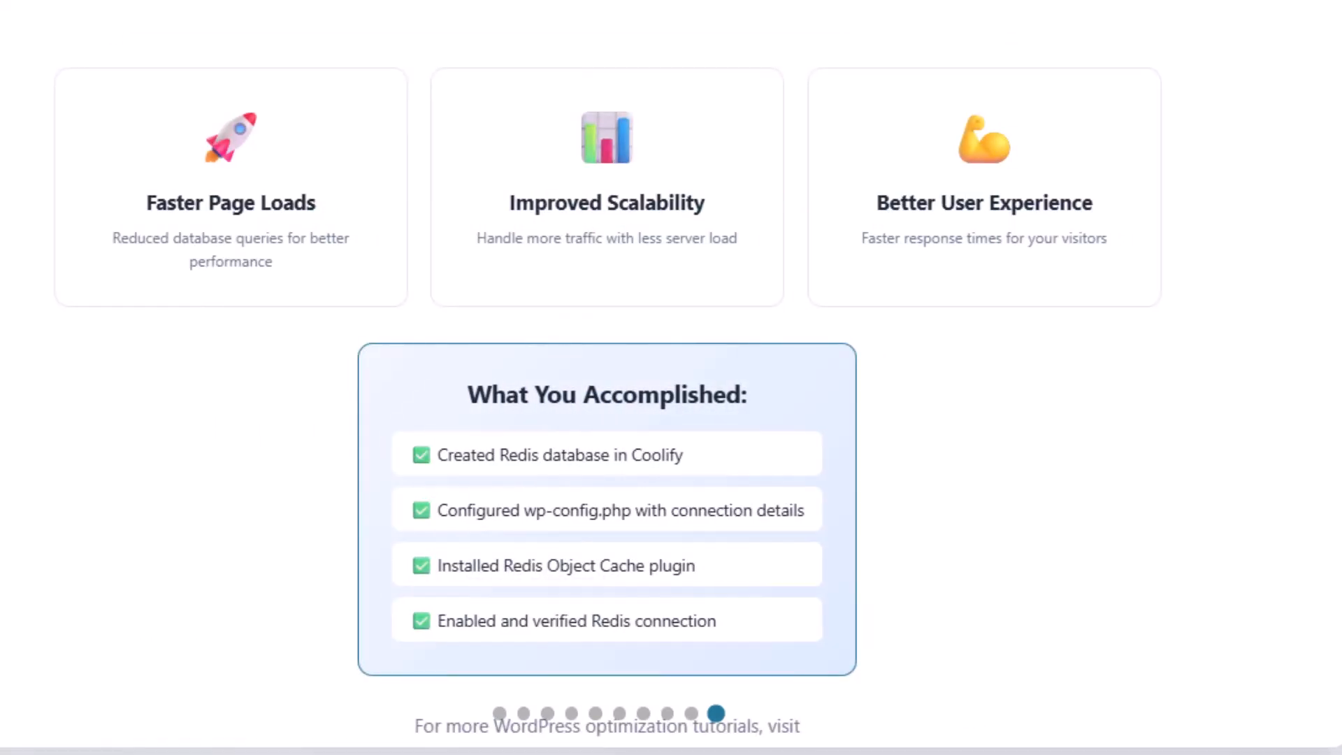